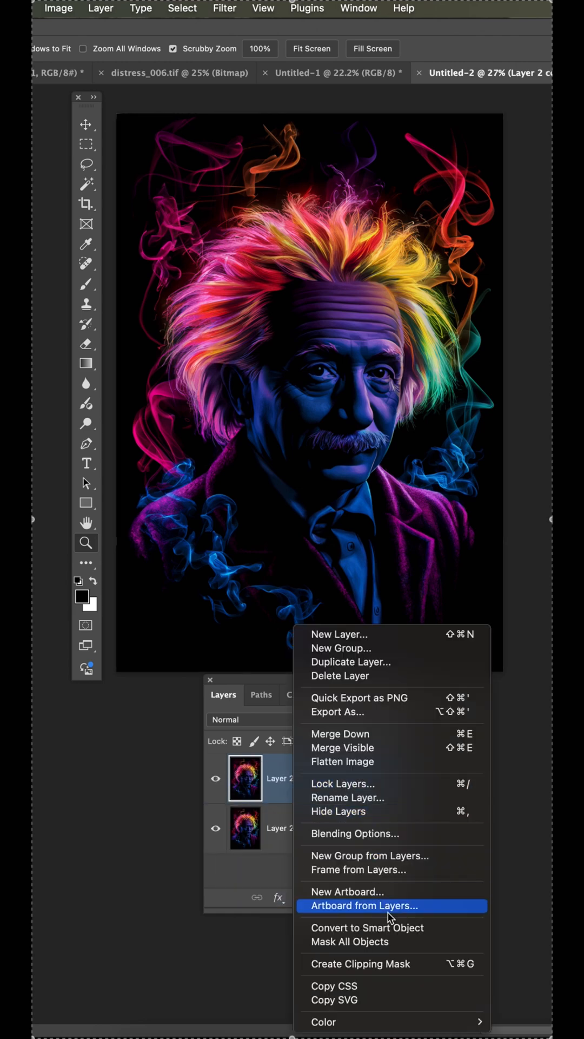
Step: Convert Layer 2 copy to a smart object and switch its contents to Grayscale mode
left_click(351, 661)
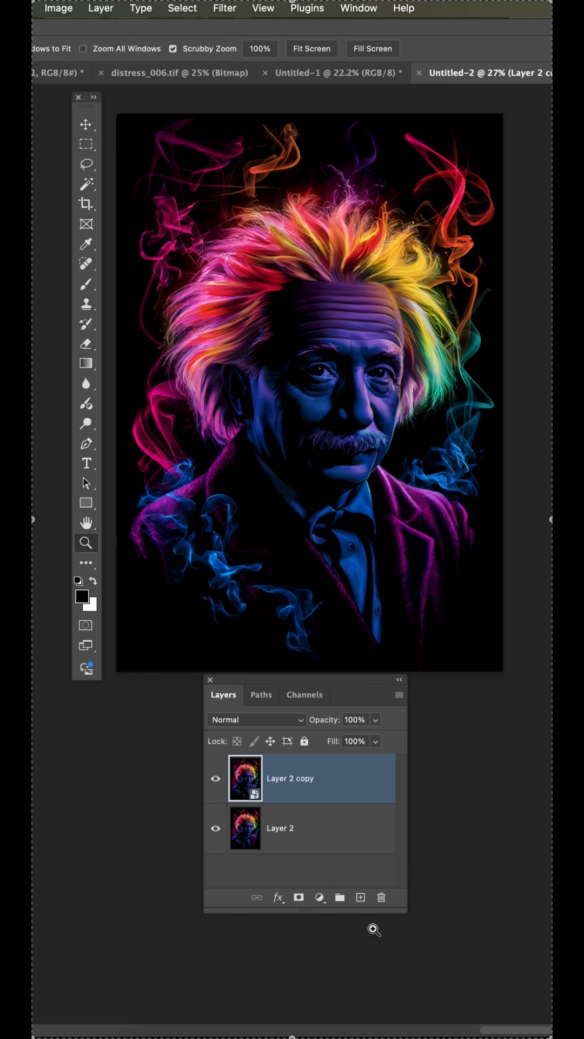
mouse_move(247, 778)
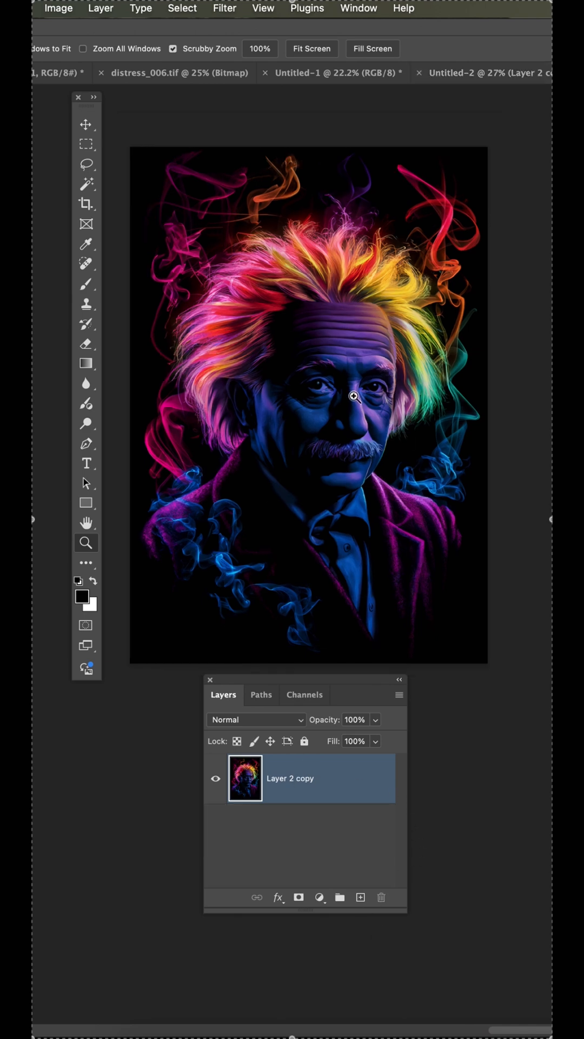
left_click(58, 8)
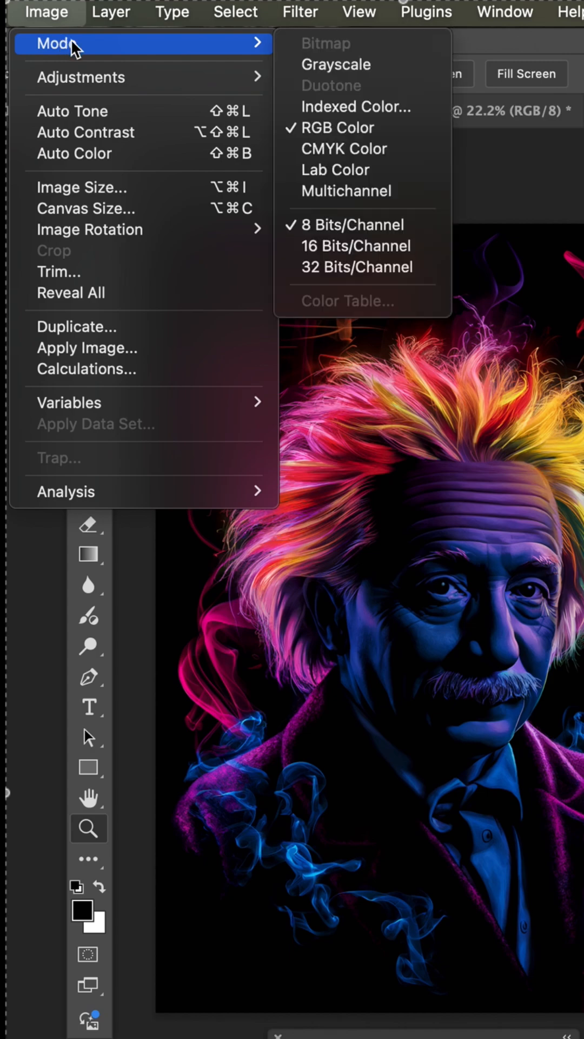
left_click(336, 64)
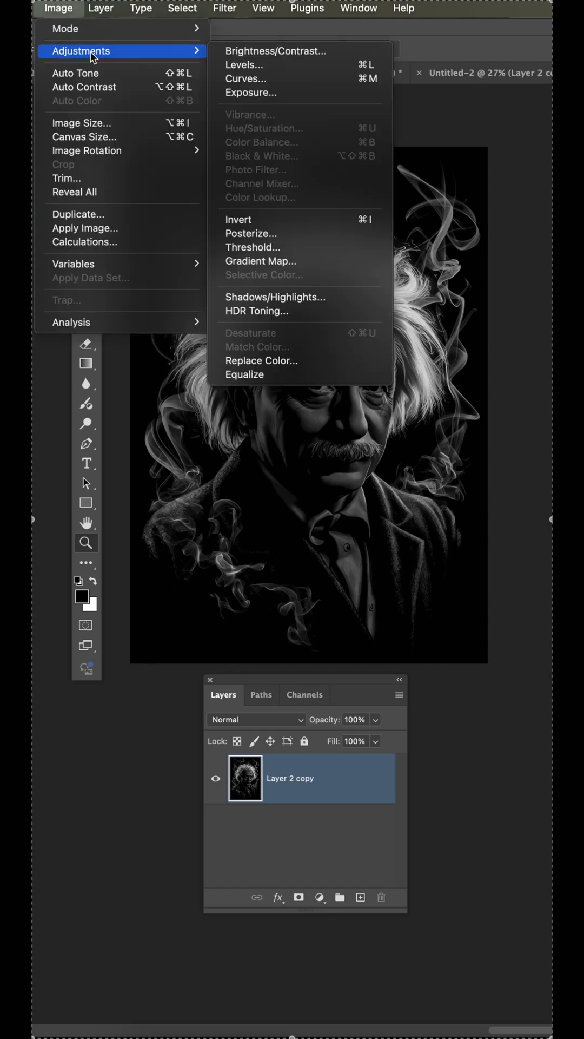
Step: Apply Levels with white input 82, black 4 and midtone about 2.06
left_click(245, 65)
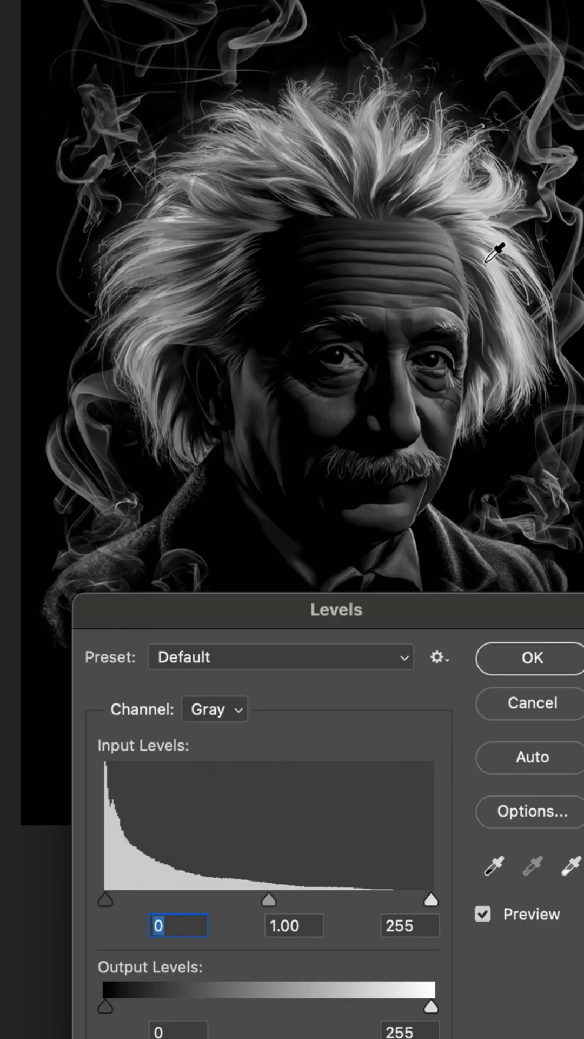
mouse_move(471, 255)
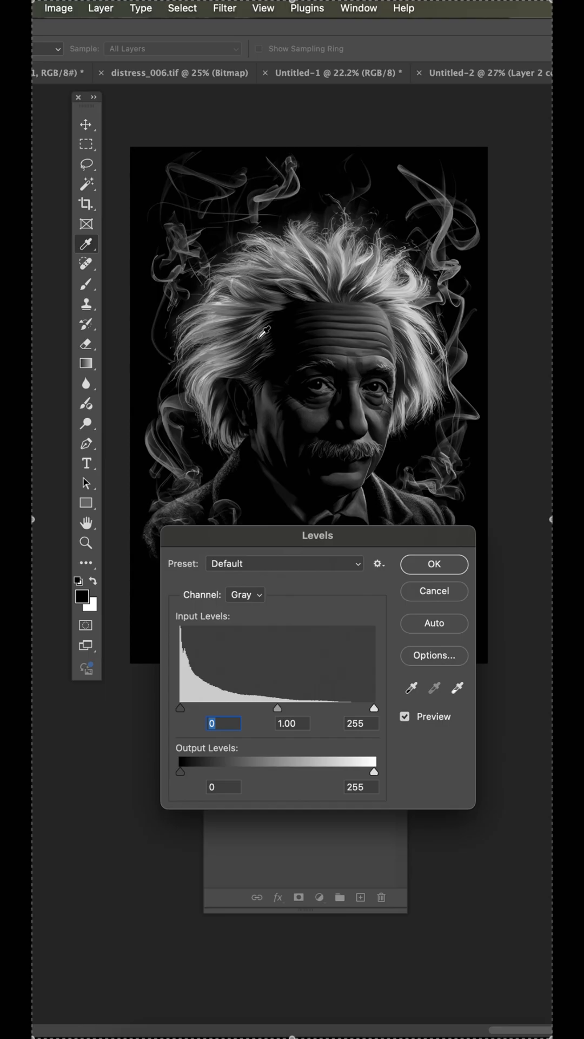
mouse_move(171, 361)
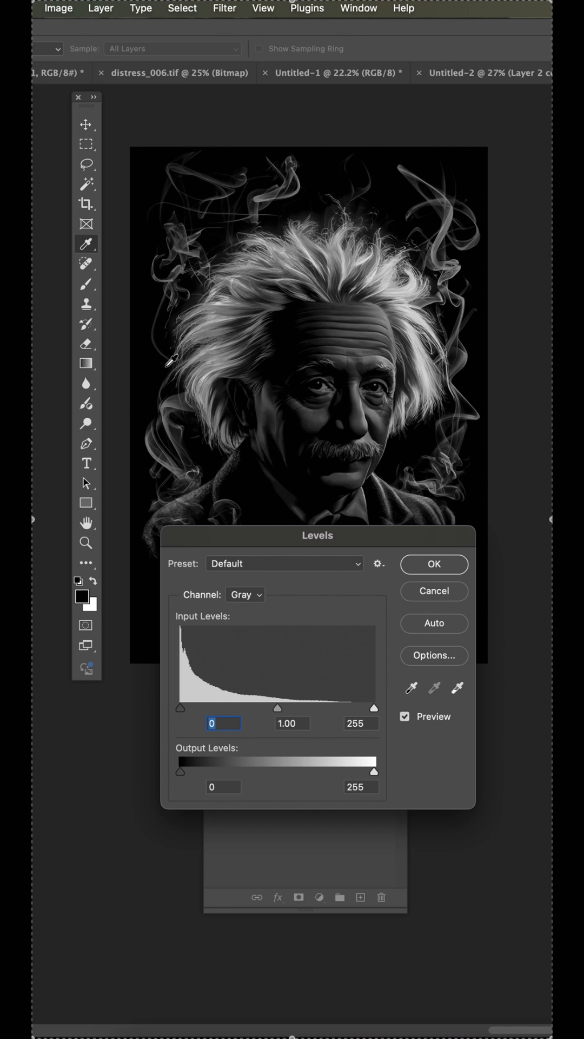
mouse_move(156, 363)
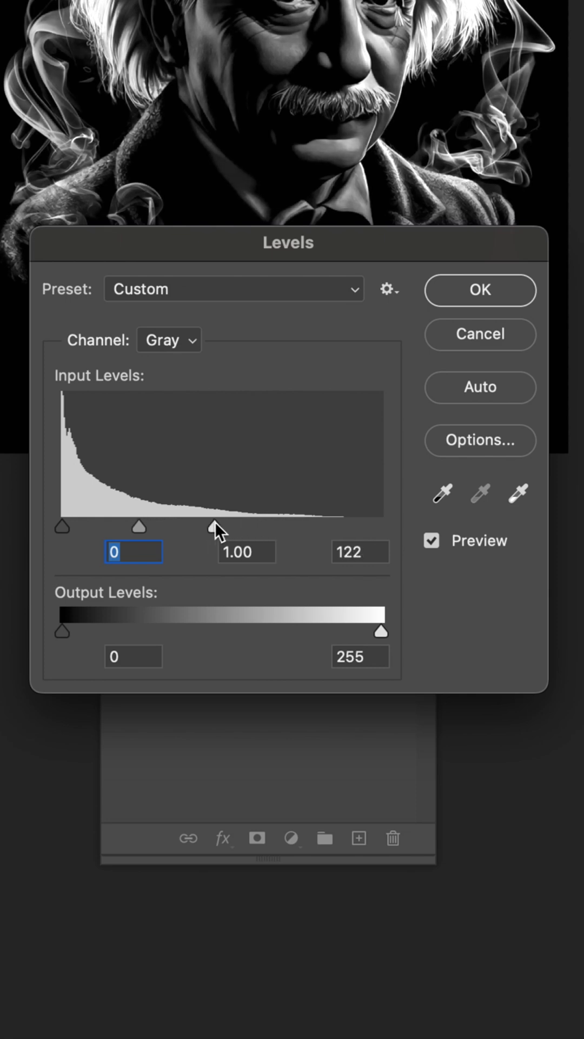
left_click_drag(218, 527, 171, 526)
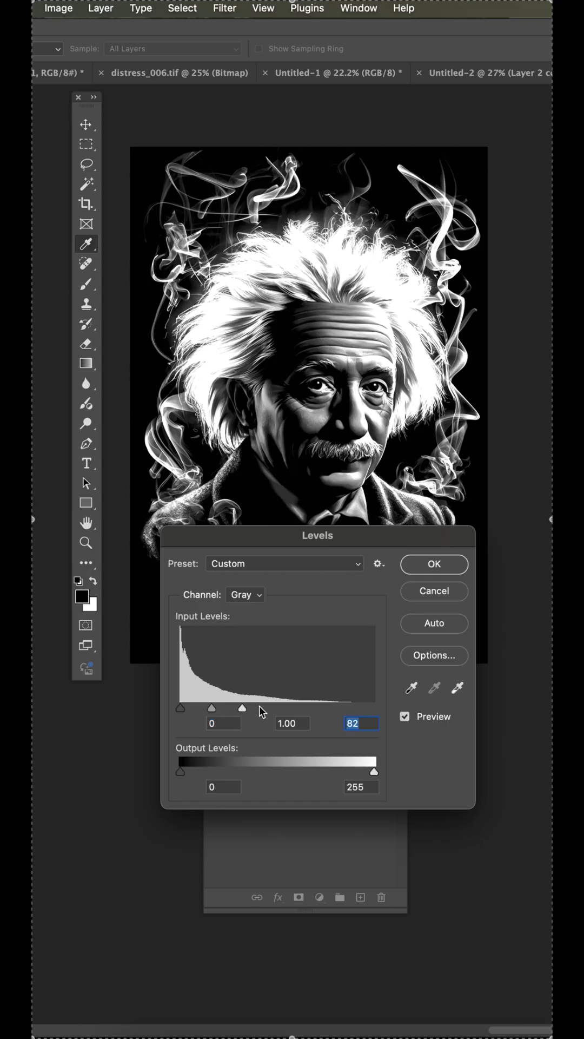
left_click_drag(181, 708, 187, 709)
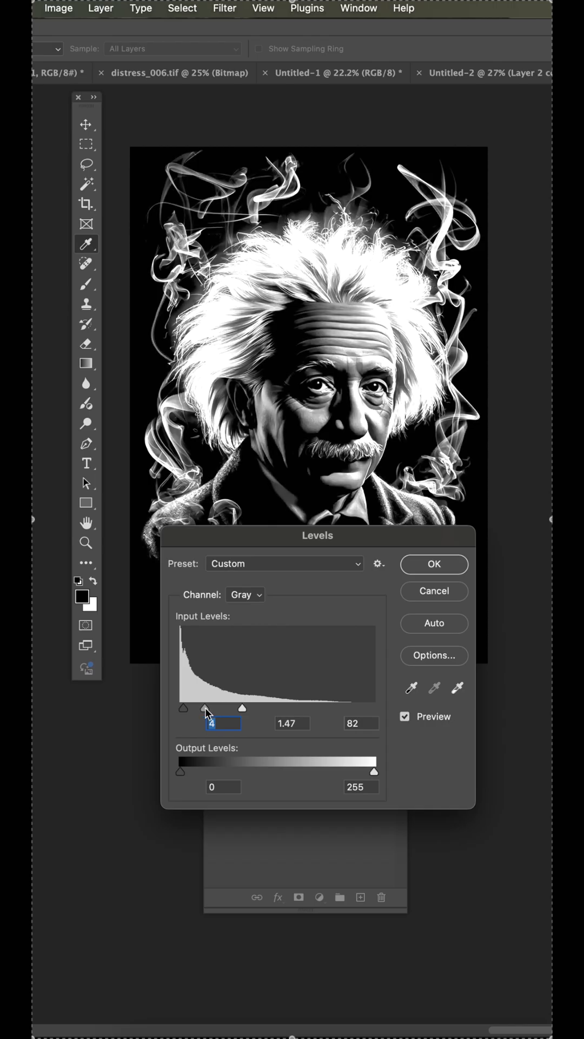
left_click_drag(207, 708, 213, 708)
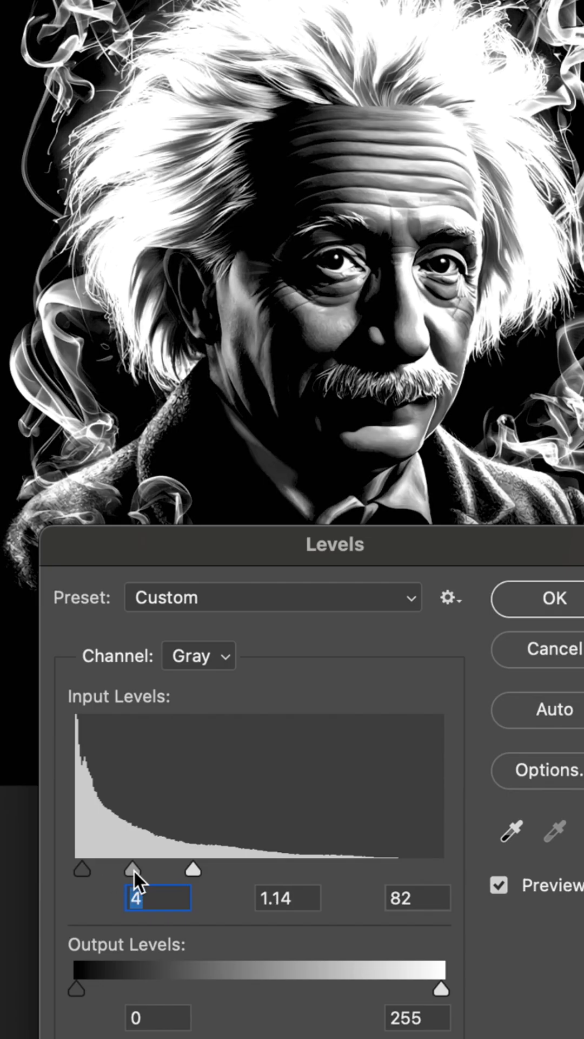
left_click_drag(132, 871, 111, 870)
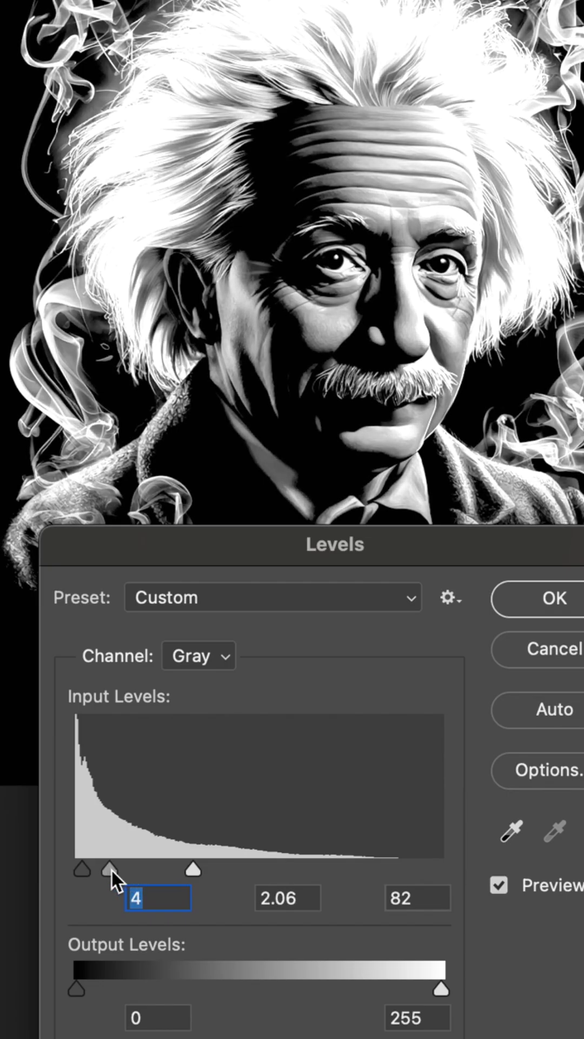
left_click_drag(109, 872, 129, 871)
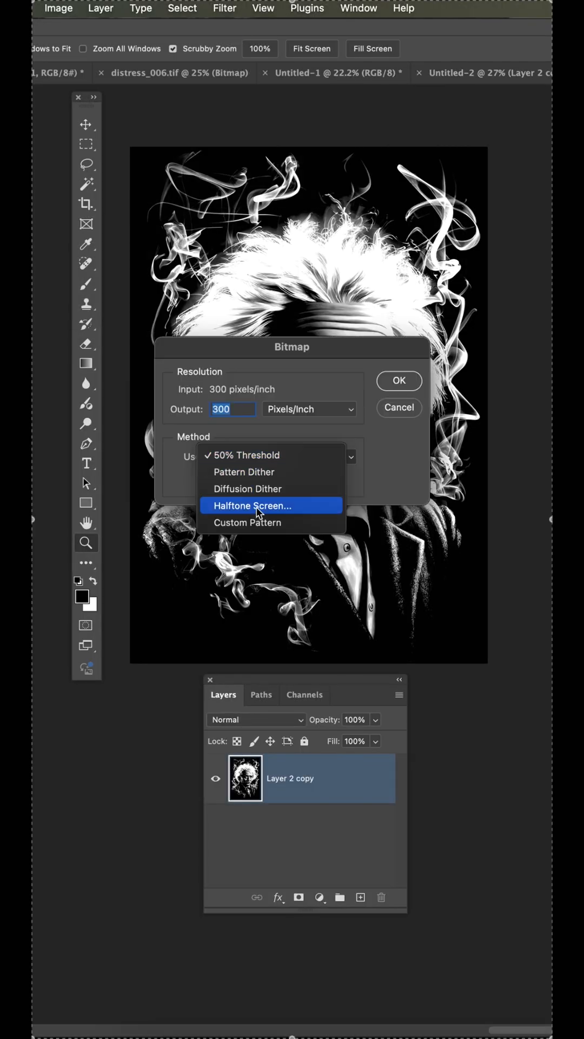
Step: Convert to Bitmap using a Halftone Screen at 36 lines per inch, angle 26, line shape
left_click(254, 505)
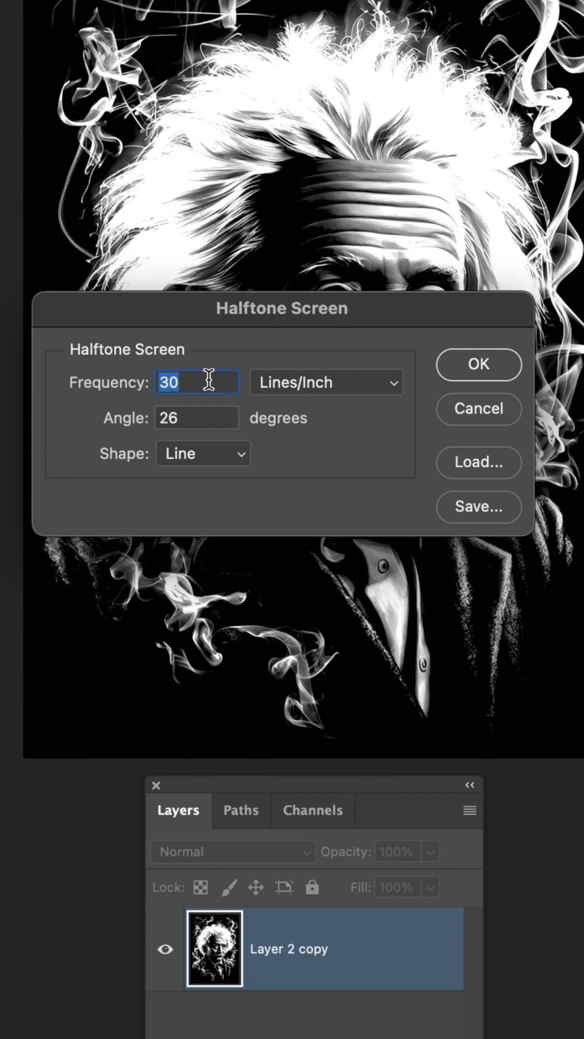
type("36")
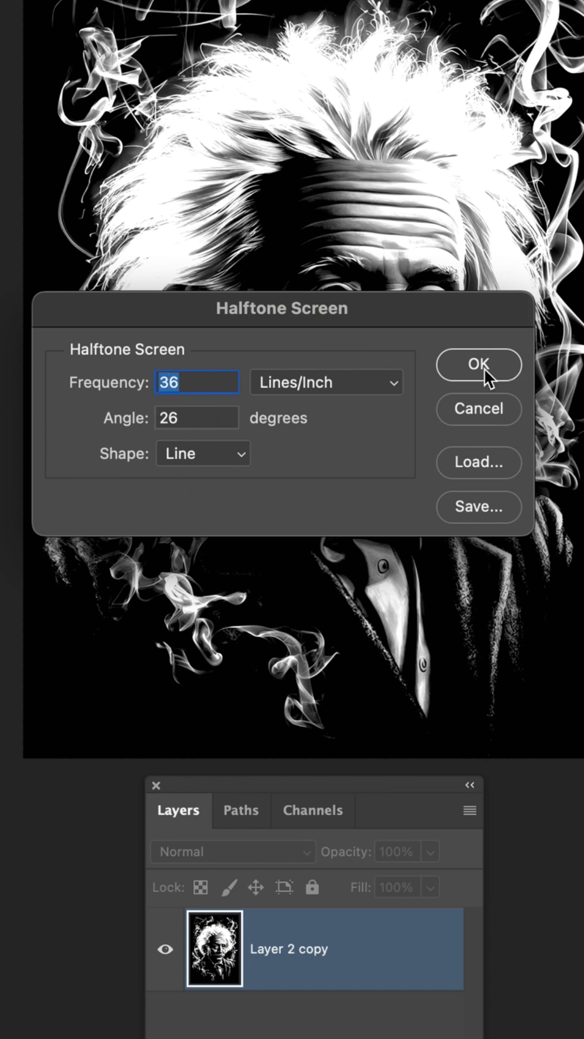
left_click(478, 364)
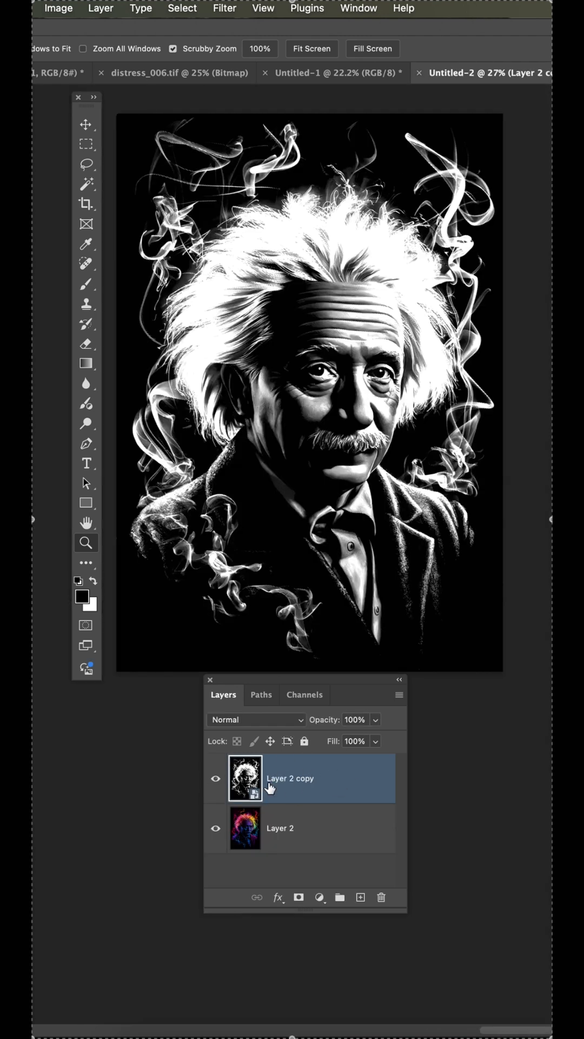
mouse_move(245, 779)
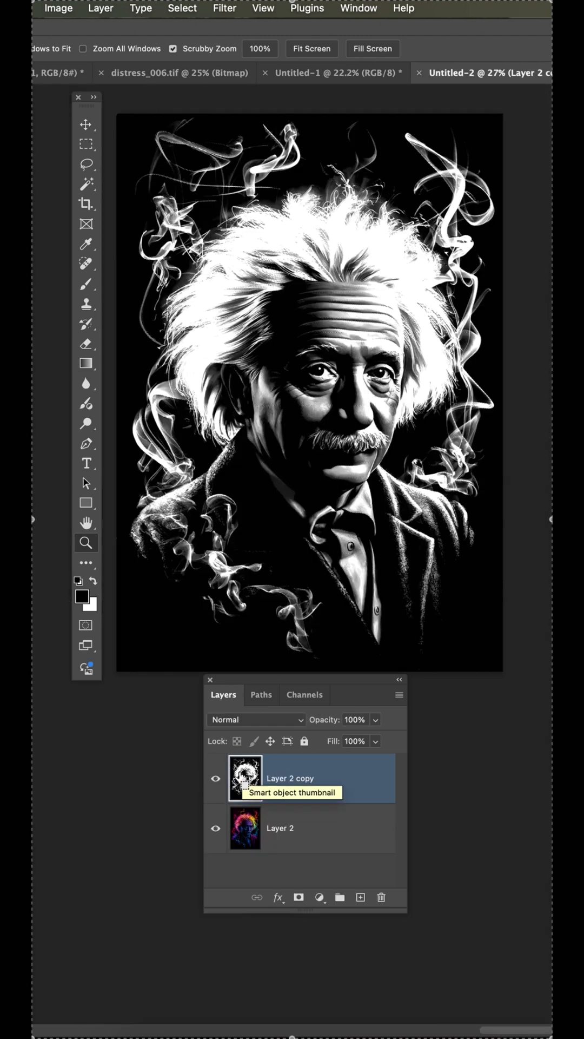
Step: Load Layer 2 copy's contents as a selection and hide that layer
left_click(245, 778)
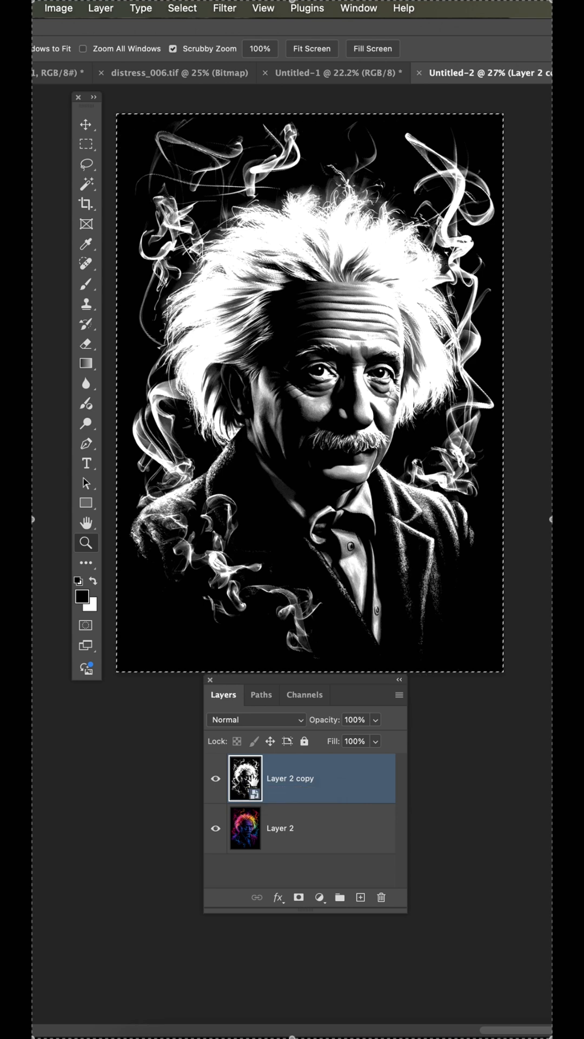
left_click(215, 778)
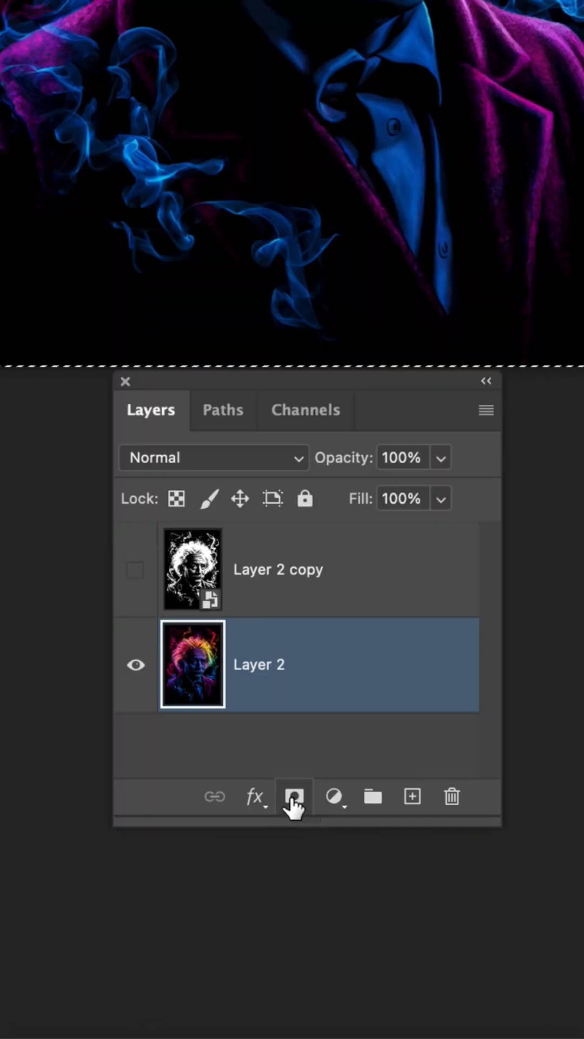
Step: Add a layer mask to Layer 2 and paste the halftone portrait into it
left_click(294, 796)
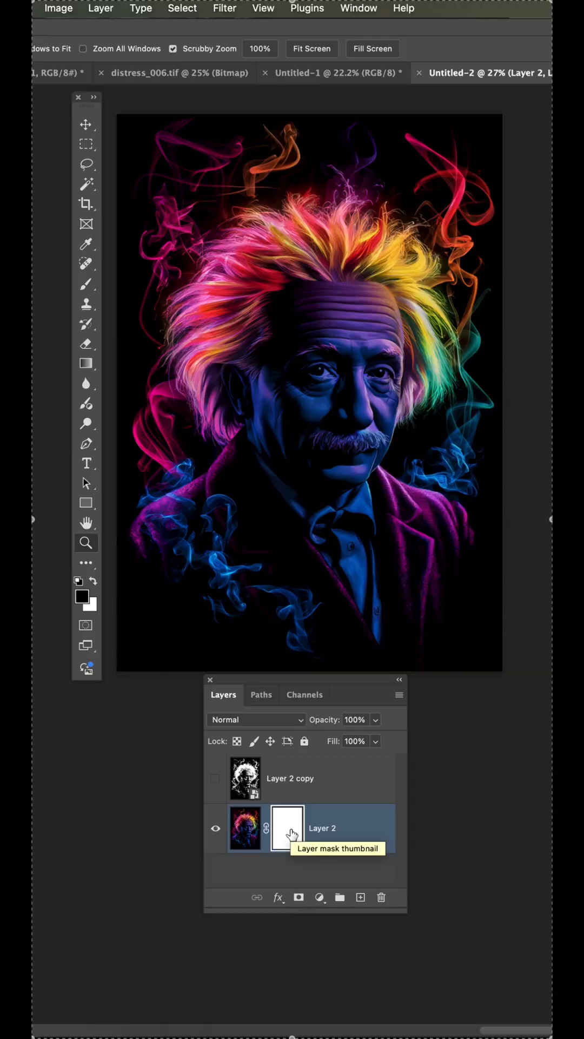
left_click(287, 828)
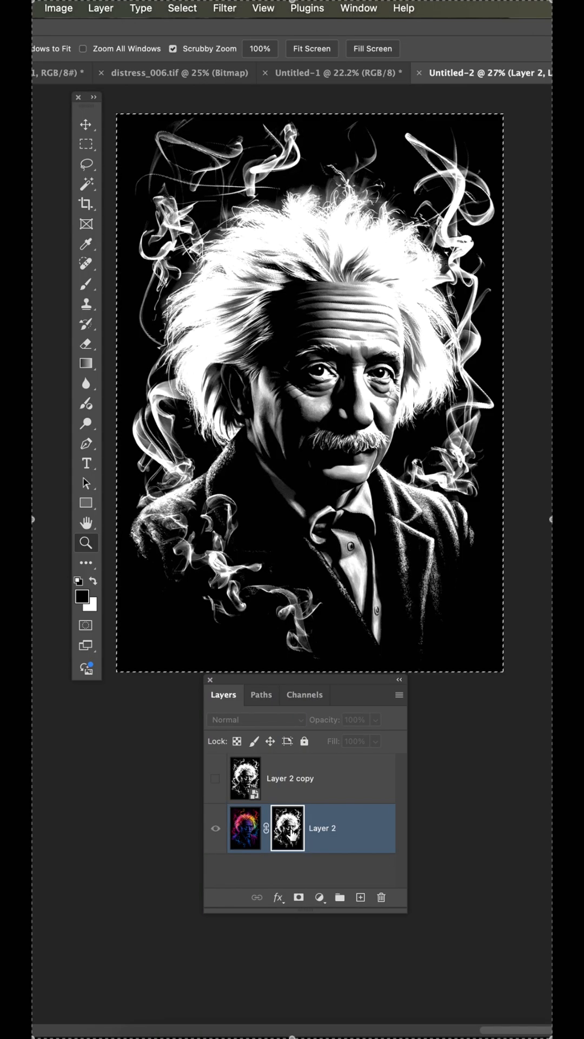